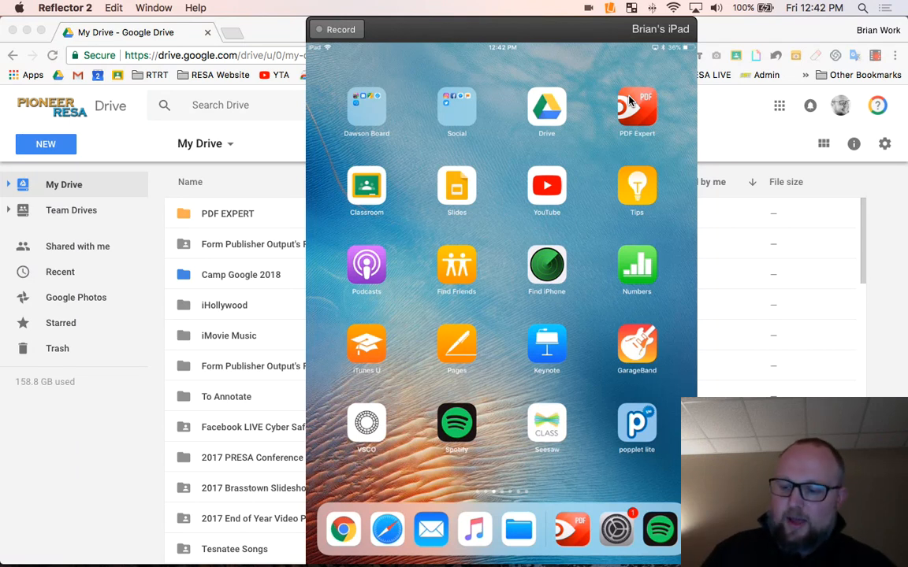
Launch PDF Expert and open the PDF EXPERT folder from the Google Drive account root.
click(637, 111)
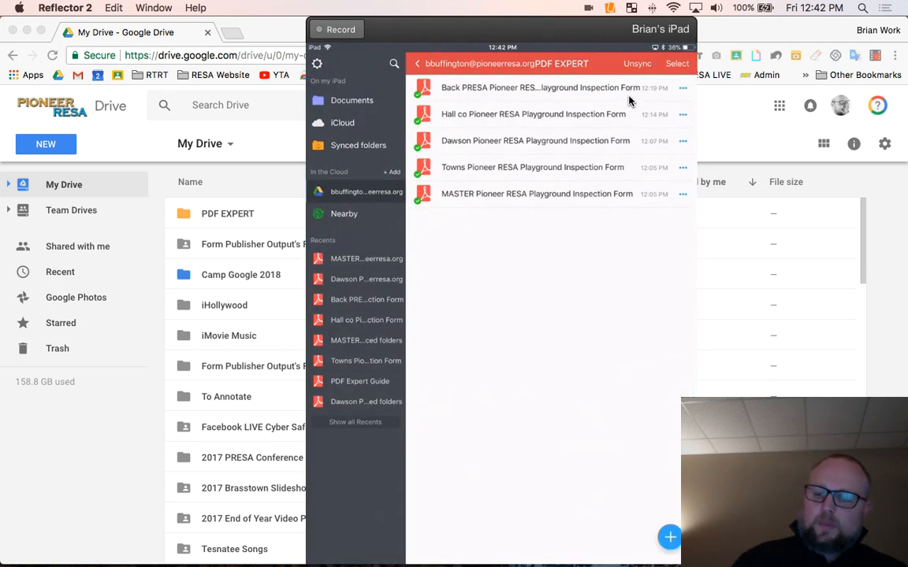
mouse_move(344, 197)
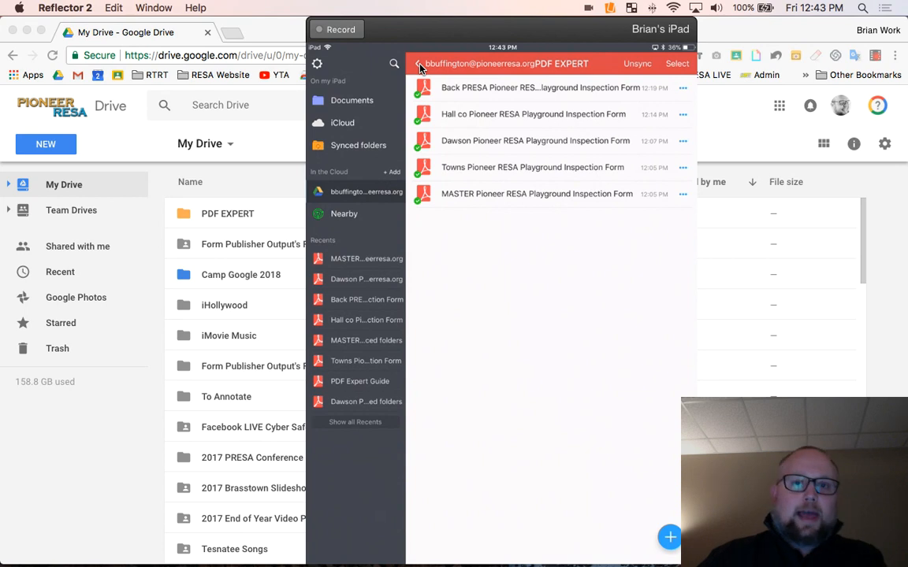
click(420, 64)
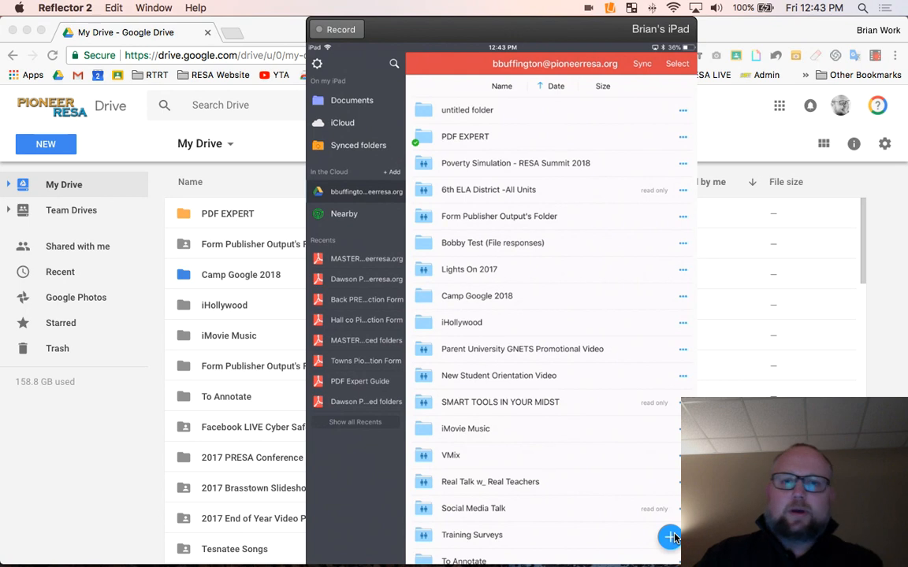
mouse_move(418, 150)
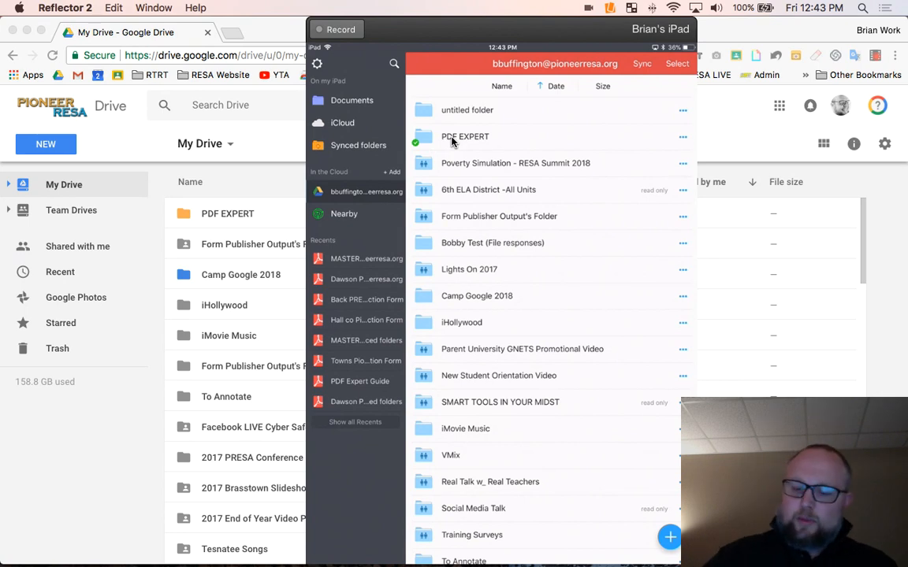
click(465, 136)
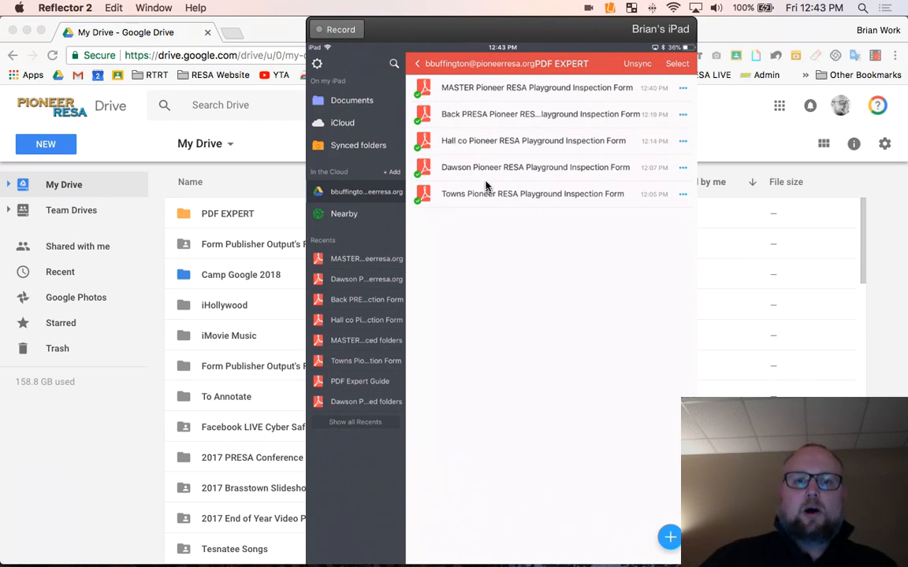
mouse_move(583, 179)
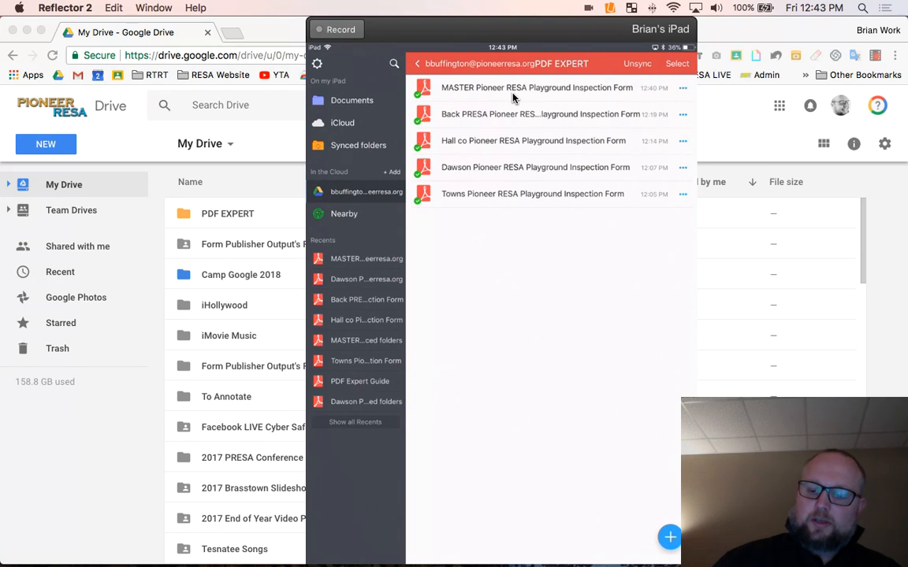
Open and close the MASTER inspection form, try Select mode, then open the MASTER form's ••• menu.
click(536, 88)
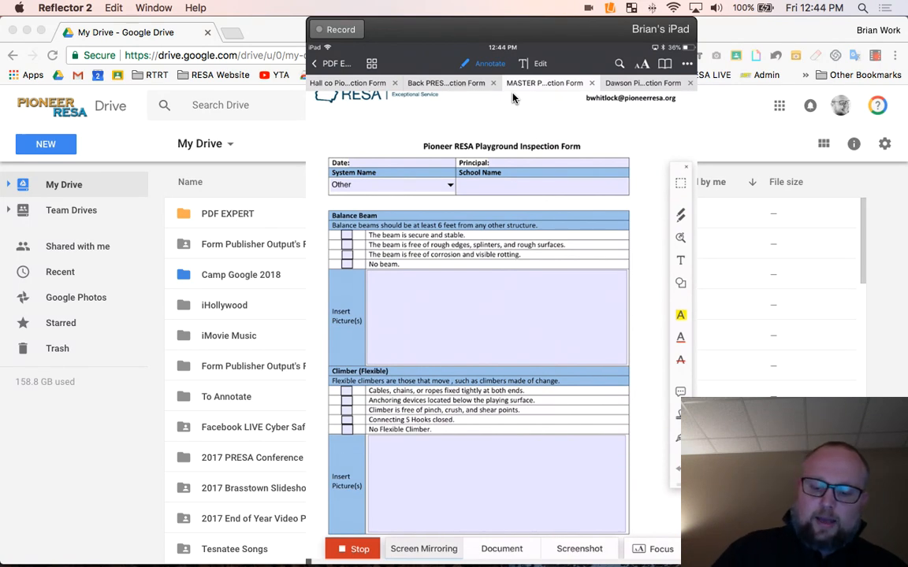
click(346, 235)
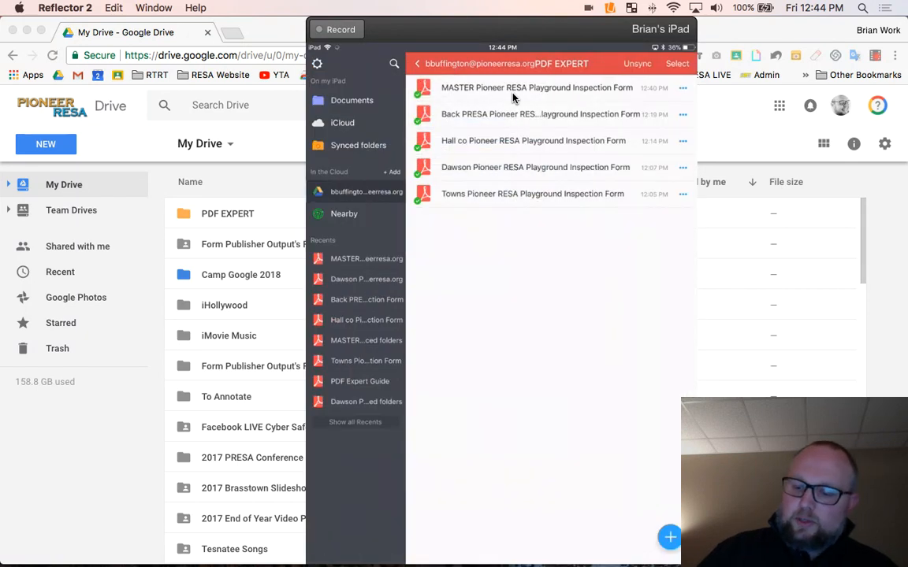
click(682, 88)
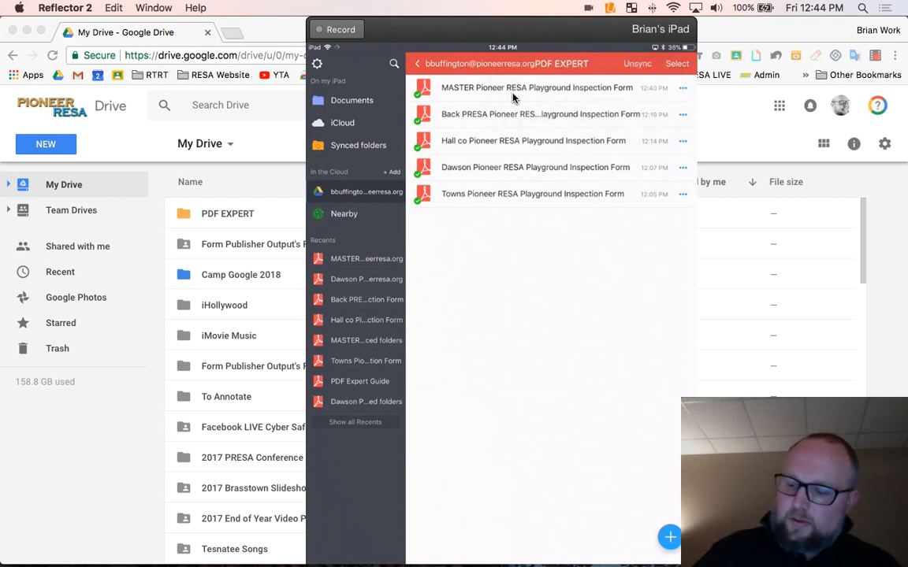
click(676, 63)
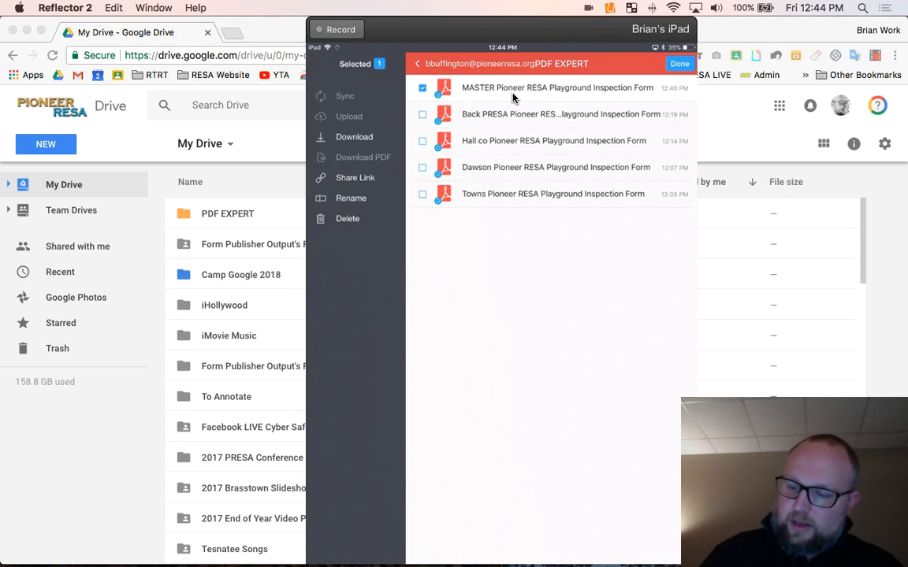
click(678, 64)
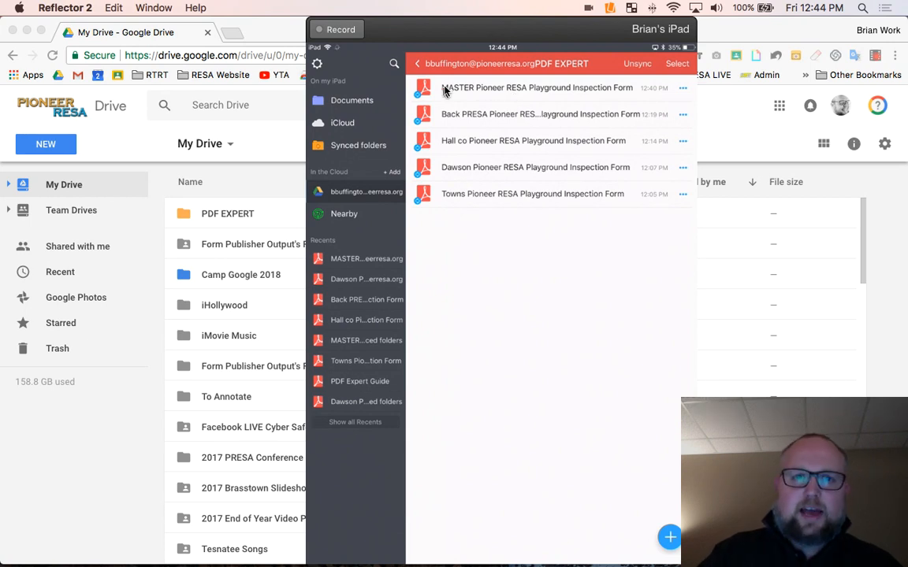
mouse_move(430, 208)
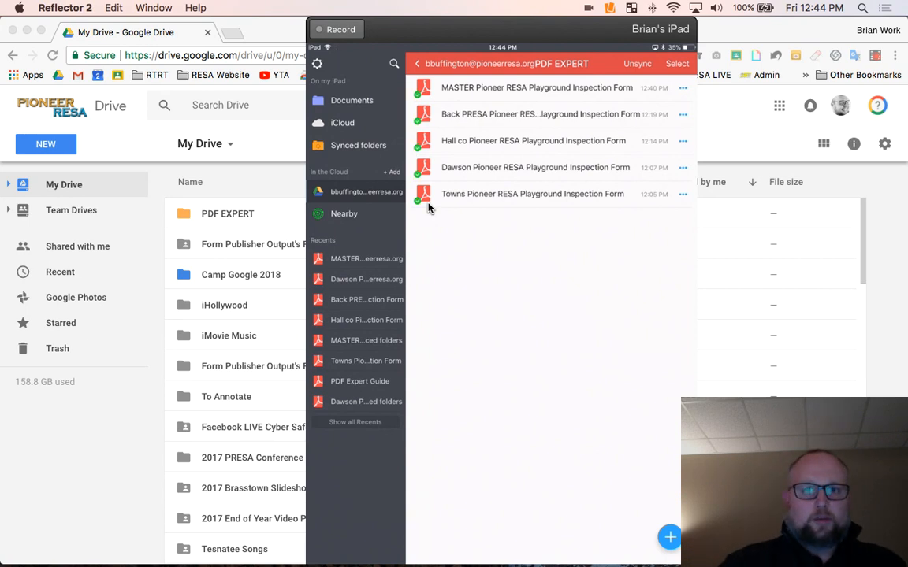
click(683, 88)
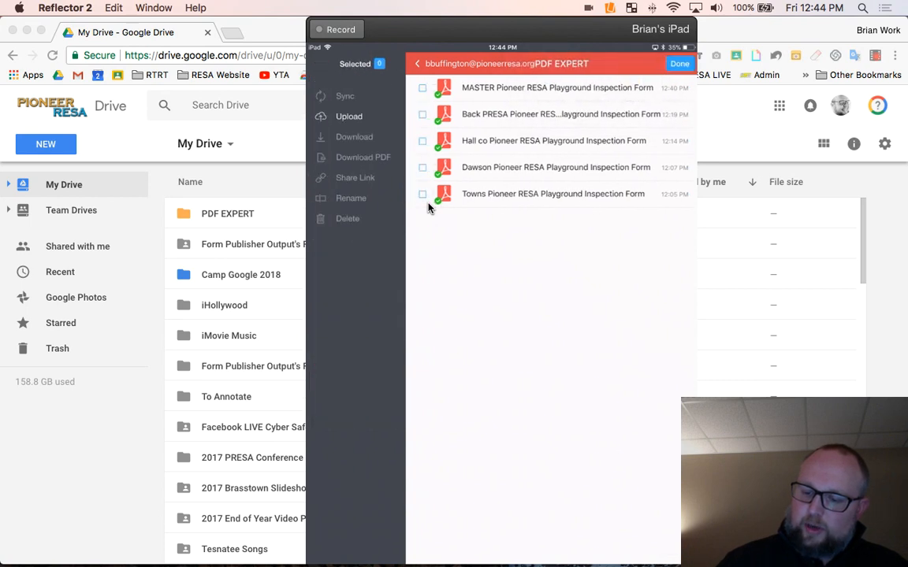
click(422, 88)
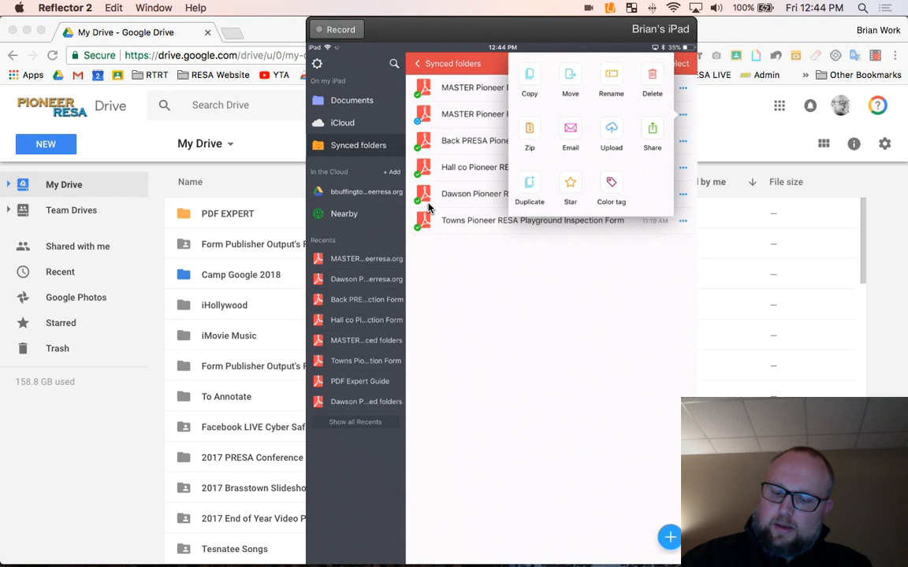
Copy the MASTER form into the synced PDF EXPERT folder.
click(529, 78)
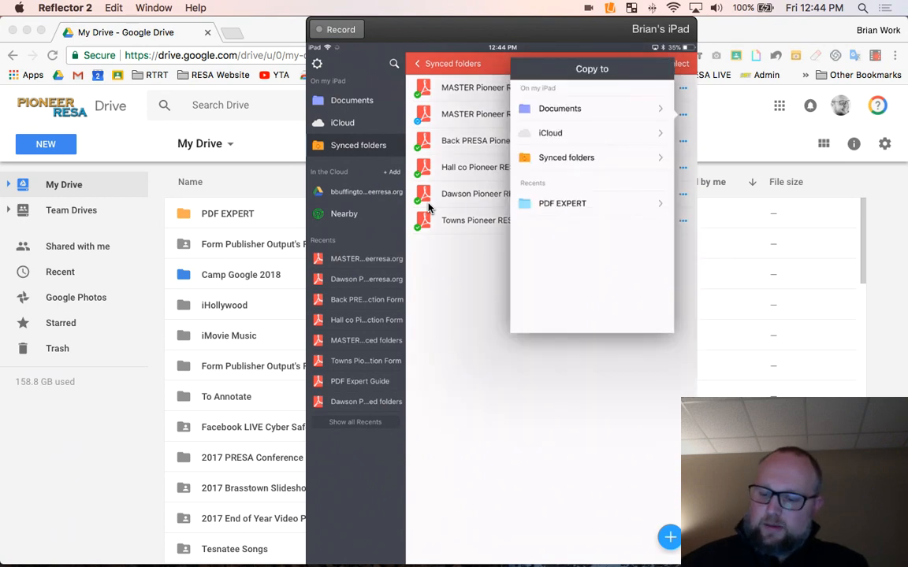
click(566, 157)
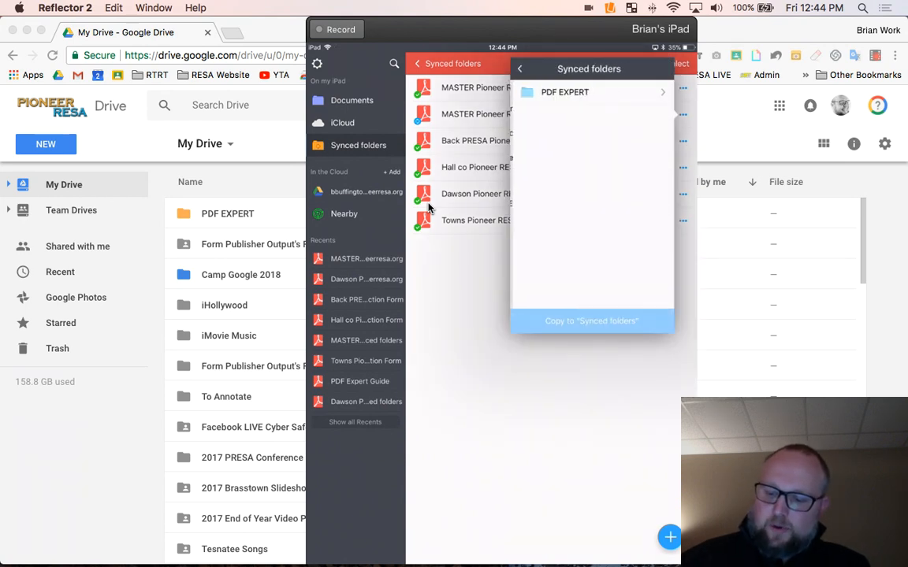
click(564, 91)
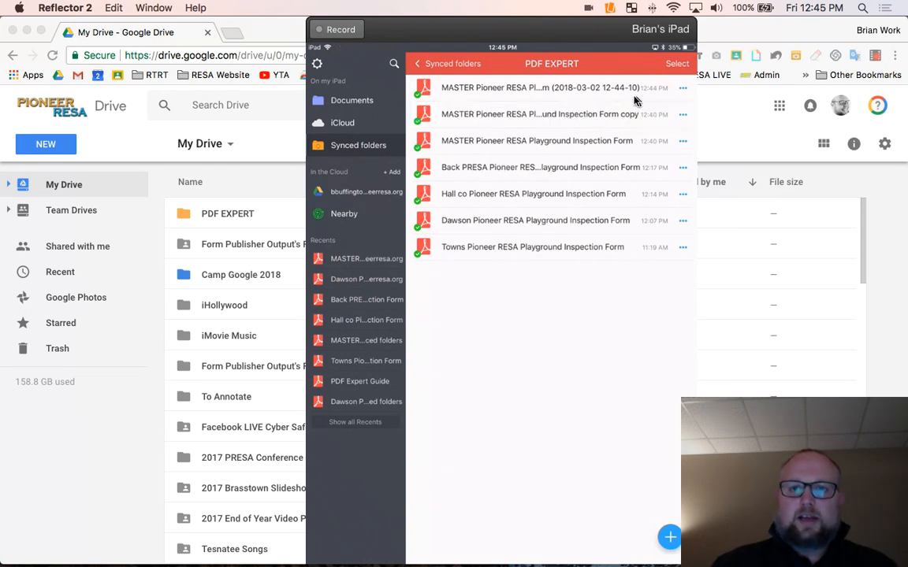
Delete the extra timestamped MASTER copy and rename the other copy with 'Dundee'.
click(683, 88)
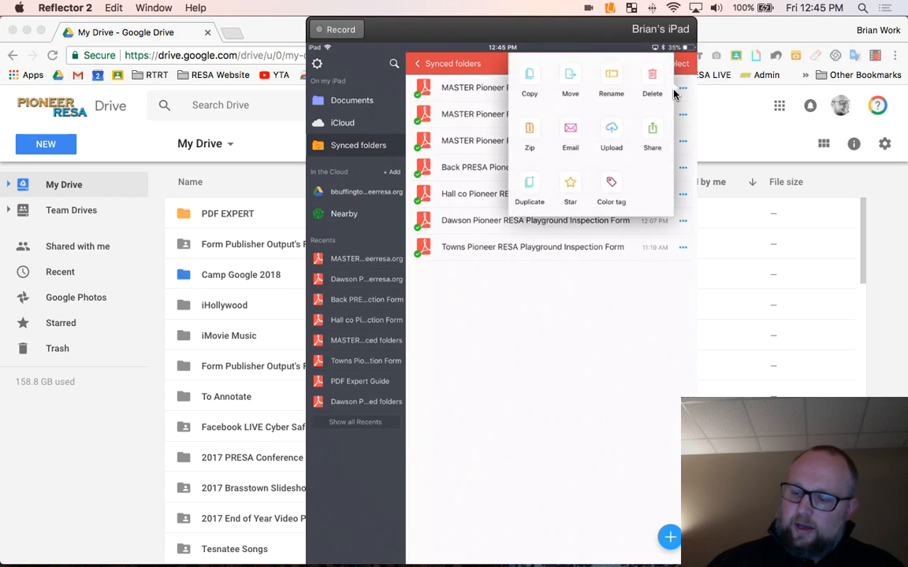
click(651, 79)
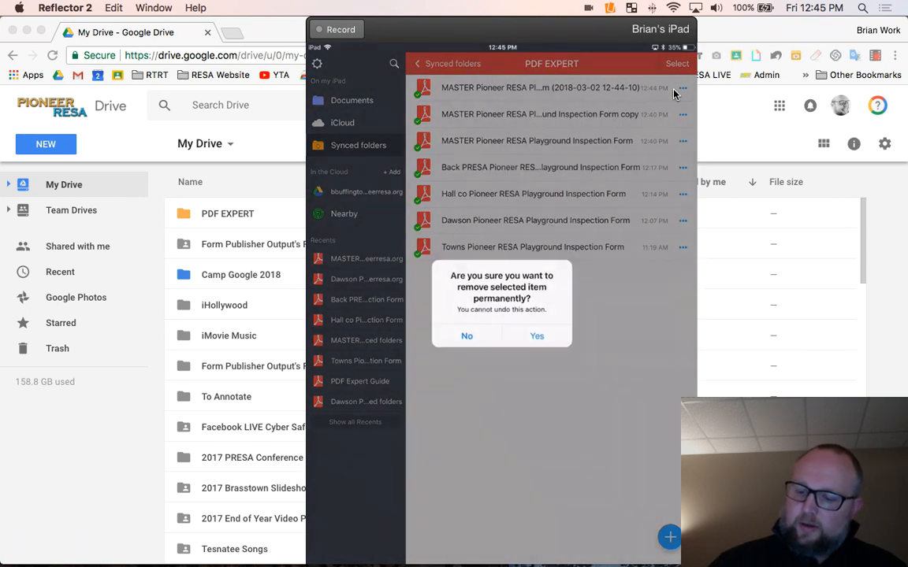
mouse_move(769, 88)
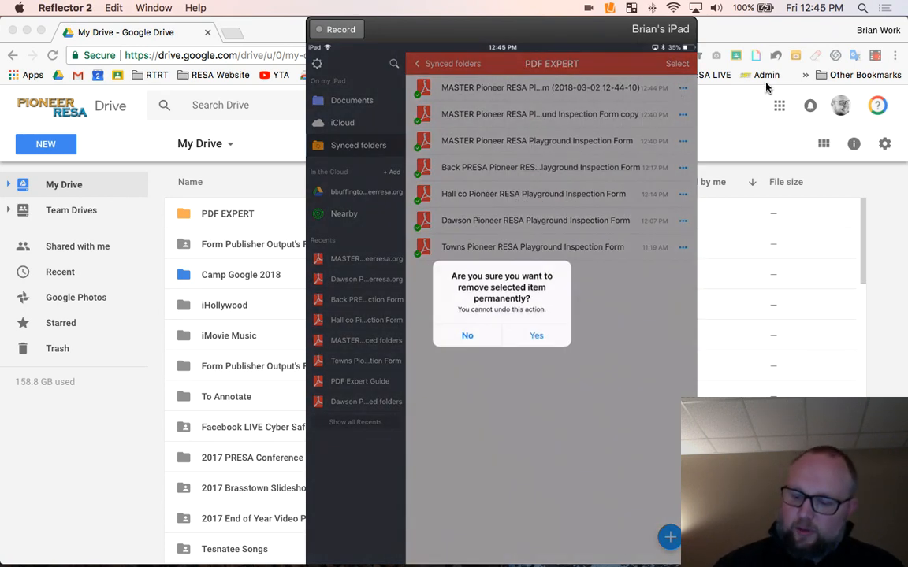
click(536, 335)
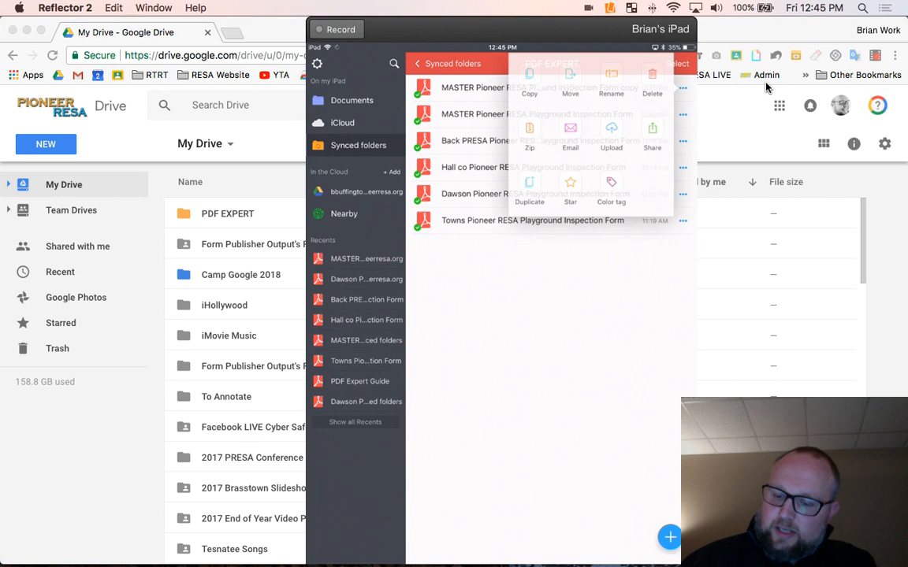
click(611, 93)
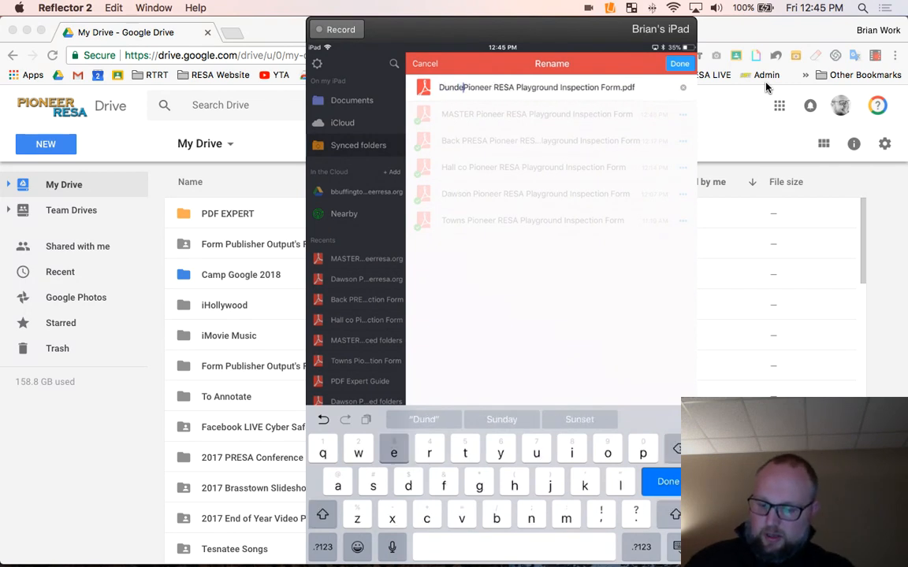
text(e)
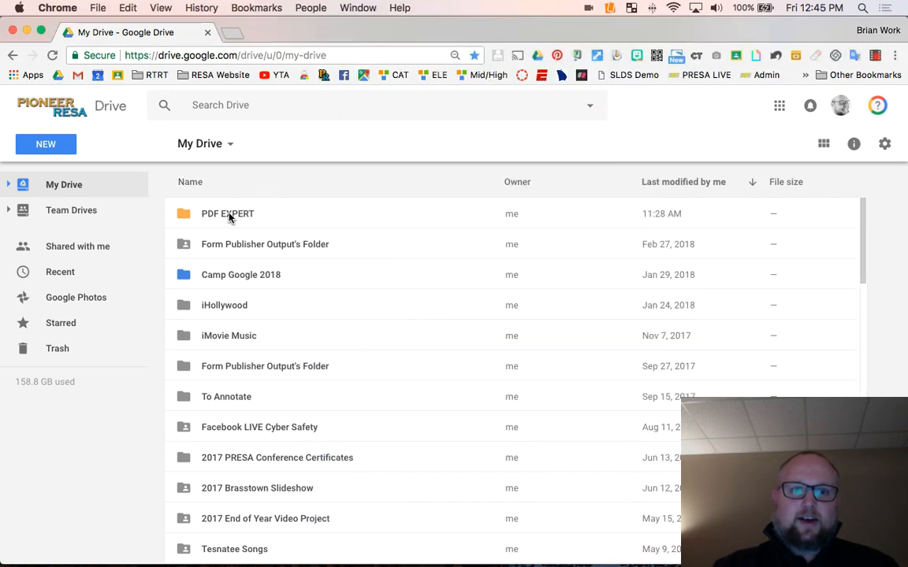
Open the PDF EXPERT folder in My Drive to see the Dundee form.
click(227, 213)
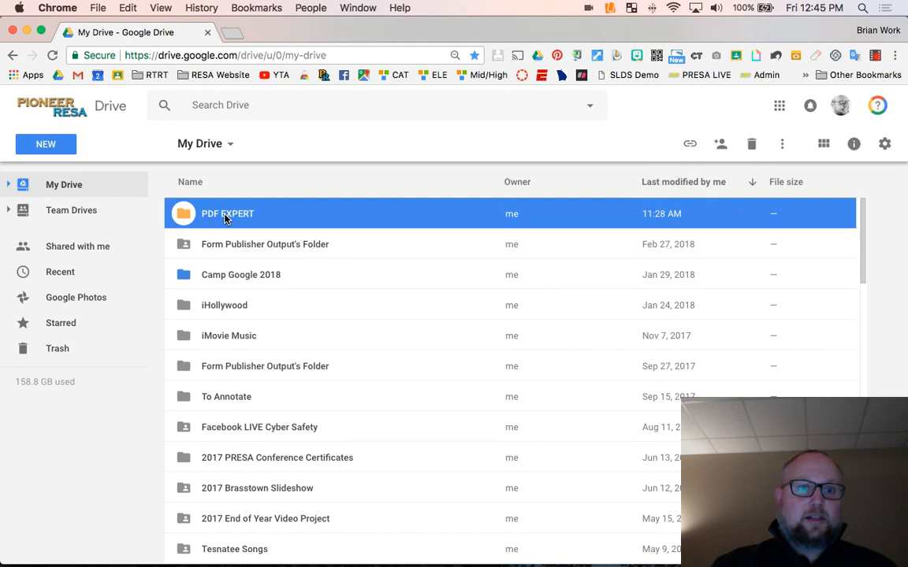
double_click(228, 213)
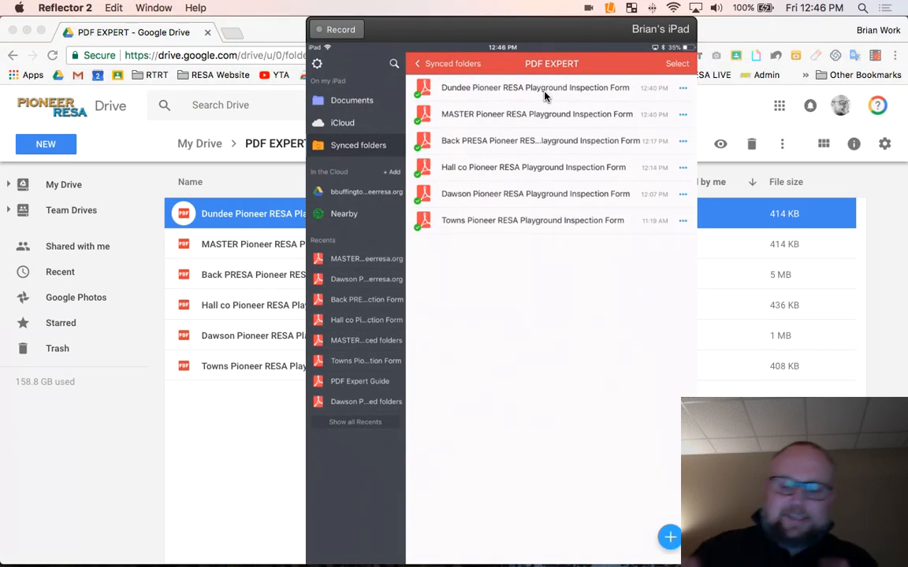
Take a camera photo into the Dundee form's Balance Beam picture box, then return to the file list.
click(535, 87)
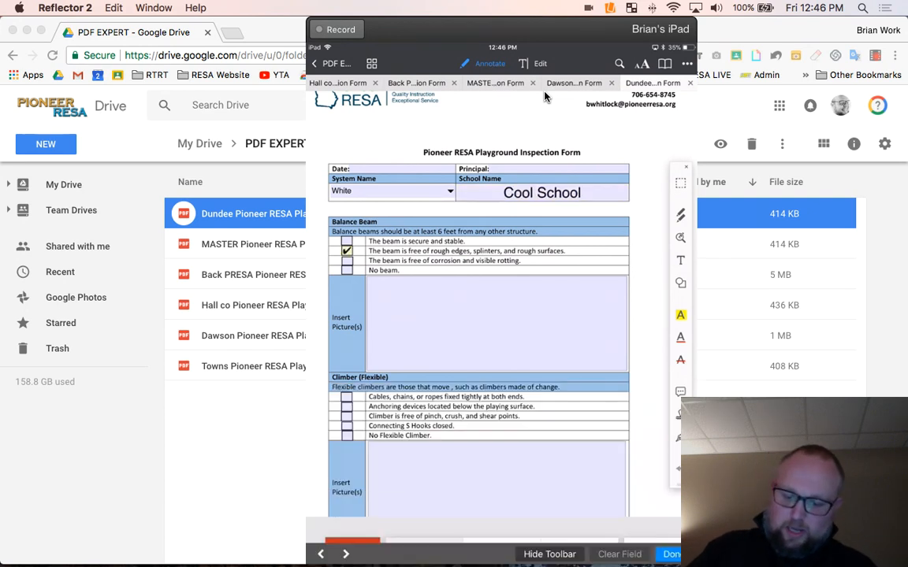
click(496, 323)
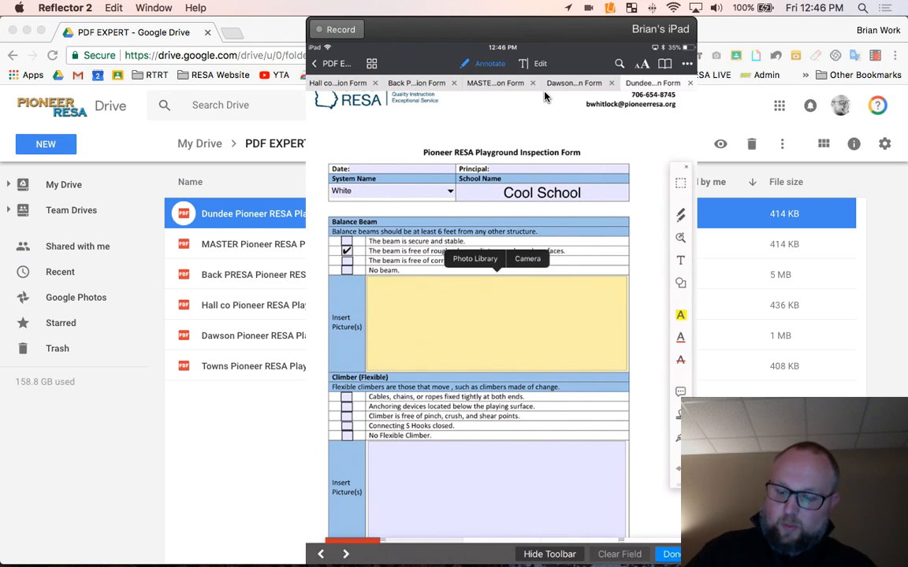
click(527, 259)
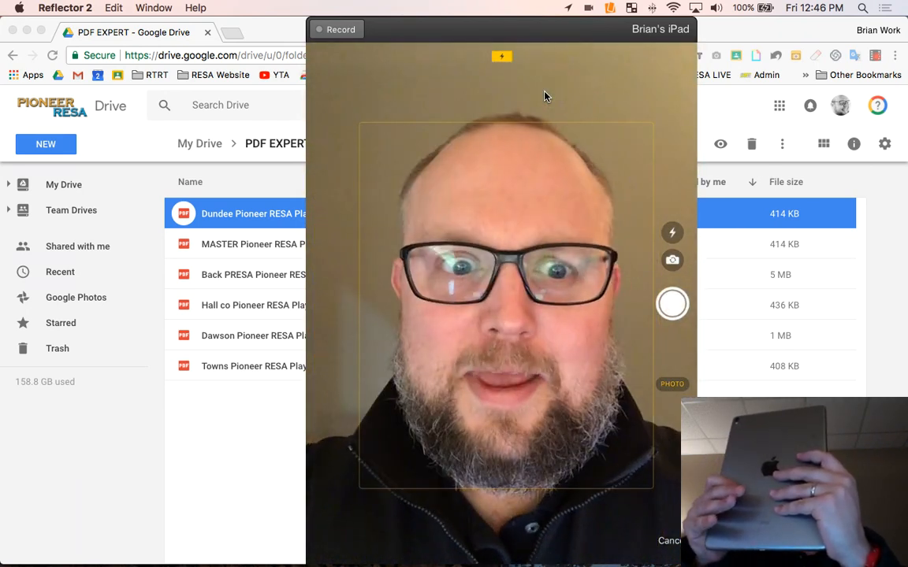
click(671, 305)
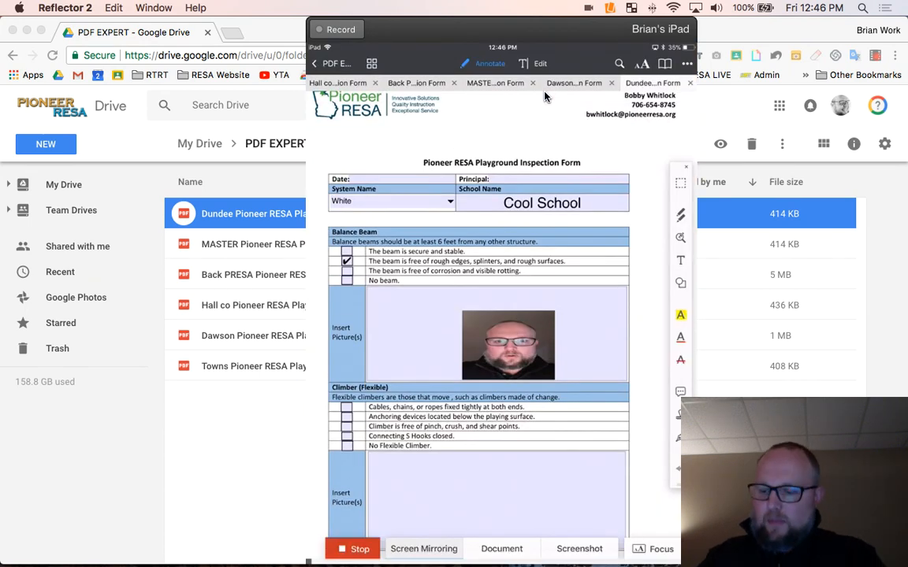
scroll(down, 3)
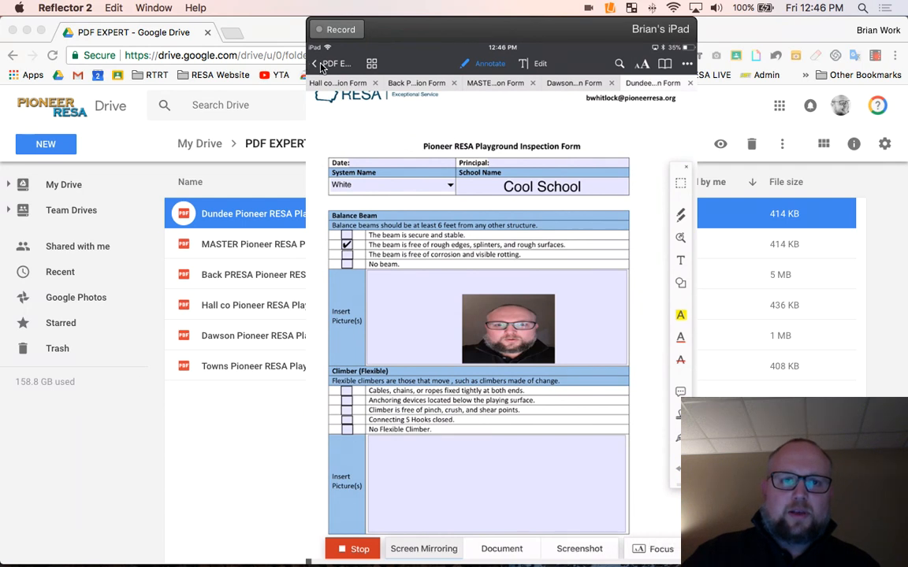
click(316, 64)
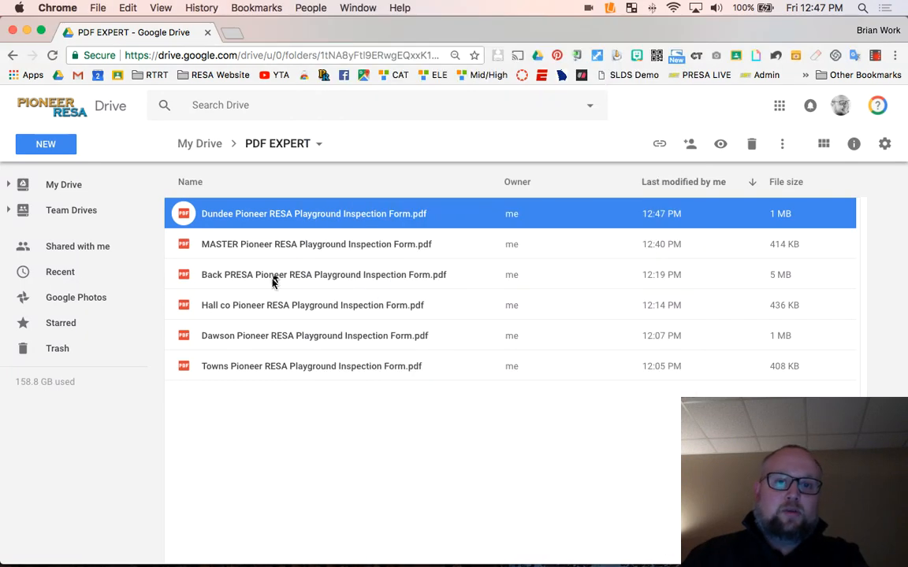
double_click(313, 213)
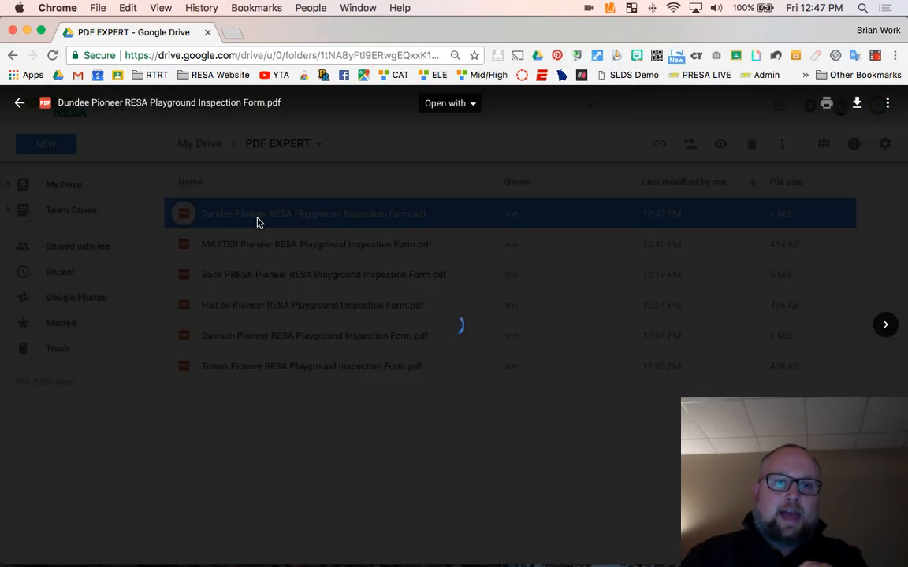
double_click(313, 213)
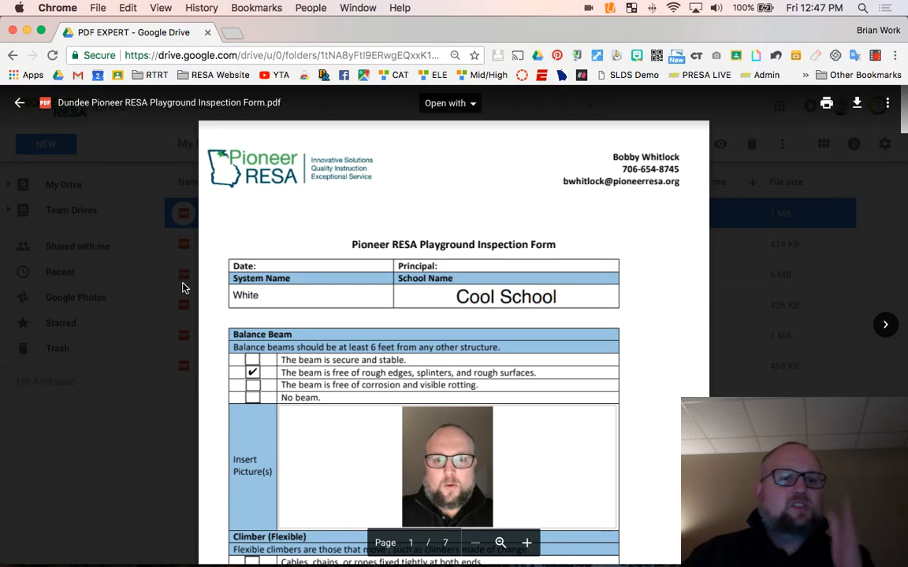
mouse_move(151, 278)
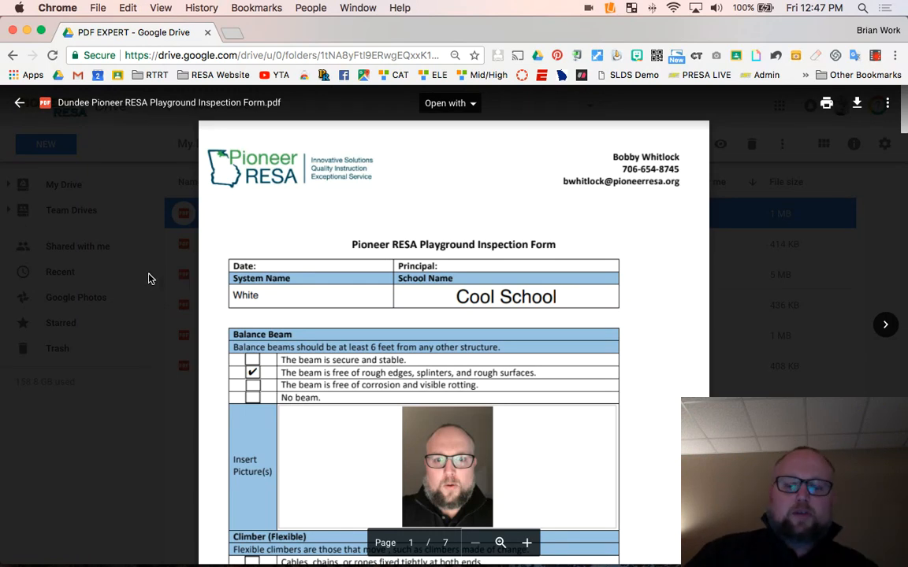
click(20, 102)
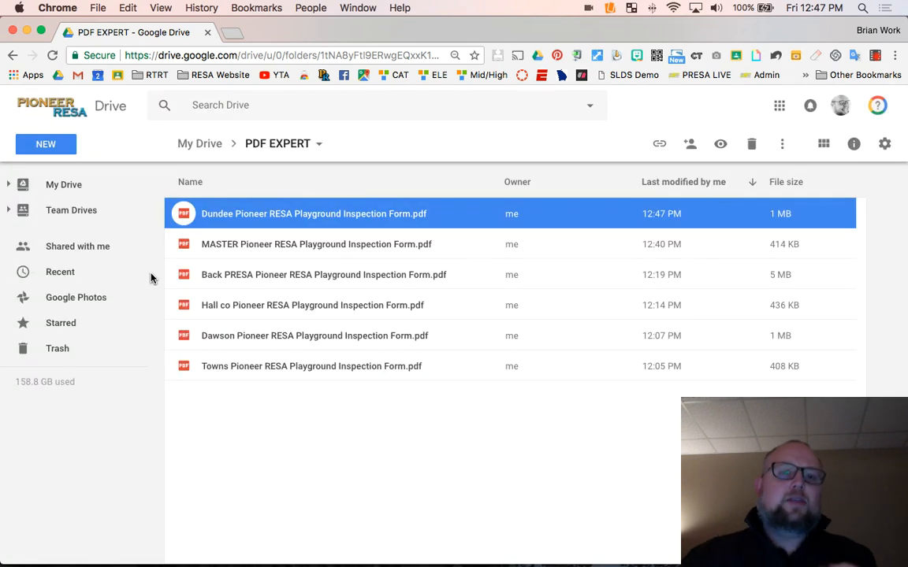
mouse_move(156, 275)
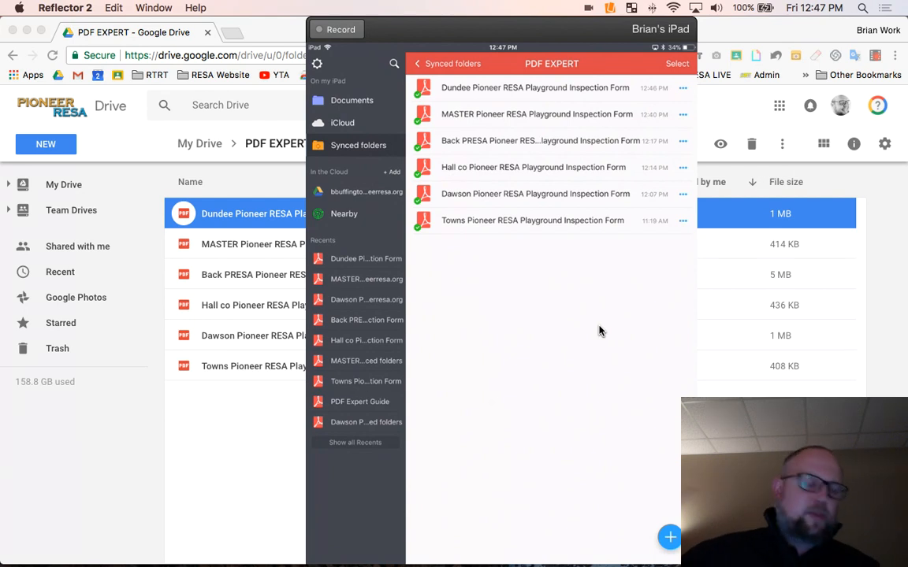
mouse_move(593, 372)
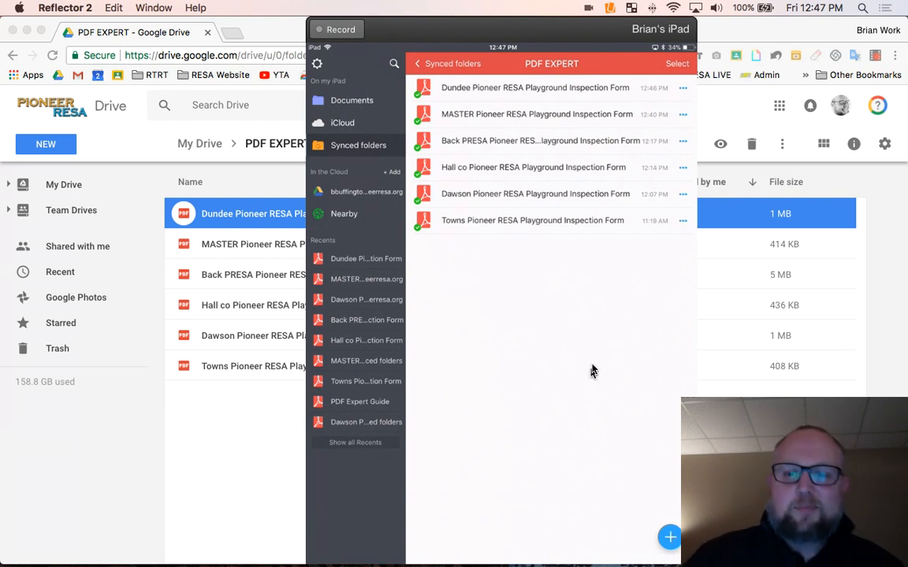